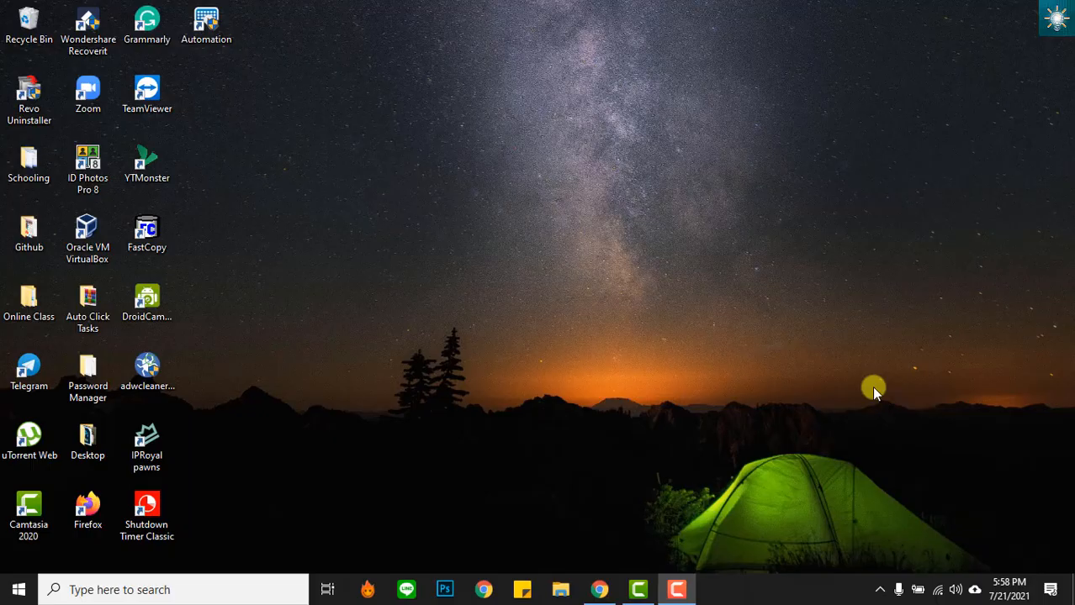
{"action": "mouse_move", "coordinate": [598, 589]}
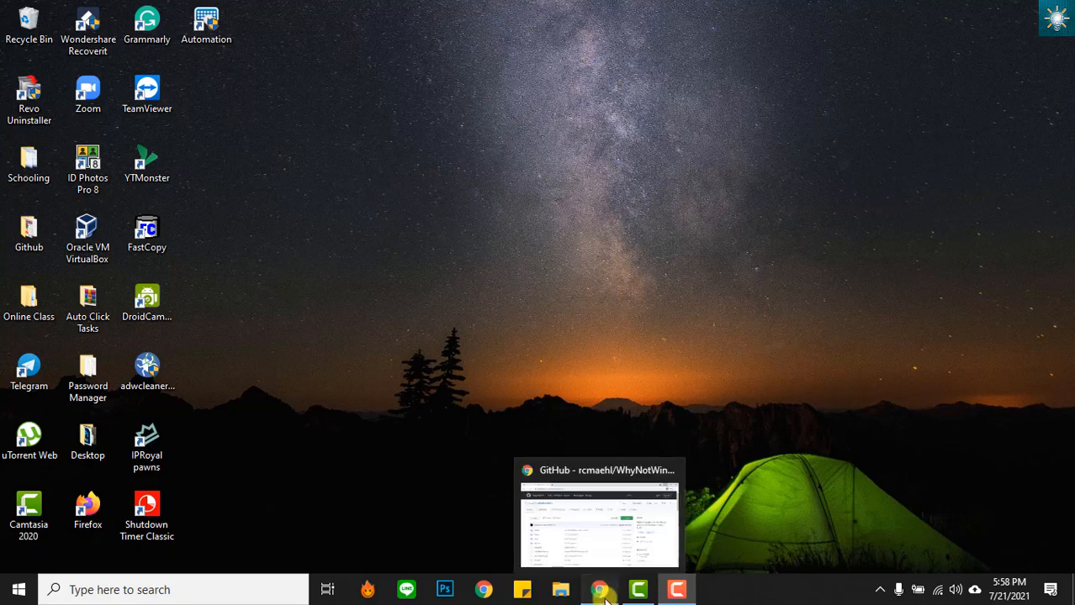
Step: Bring the Chrome window with the WhyNotWin11 GitHub repository to the front
{"action": "left_click", "coordinate": [599, 588]}
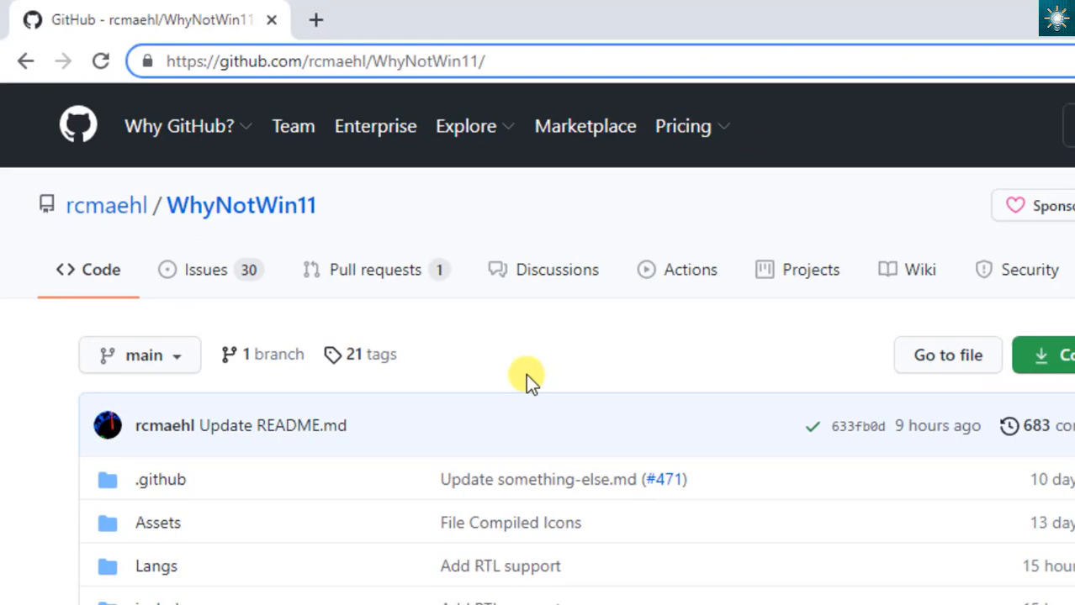
{"action": "scroll", "scroll_direction": "down", "scroll_amount": 3}
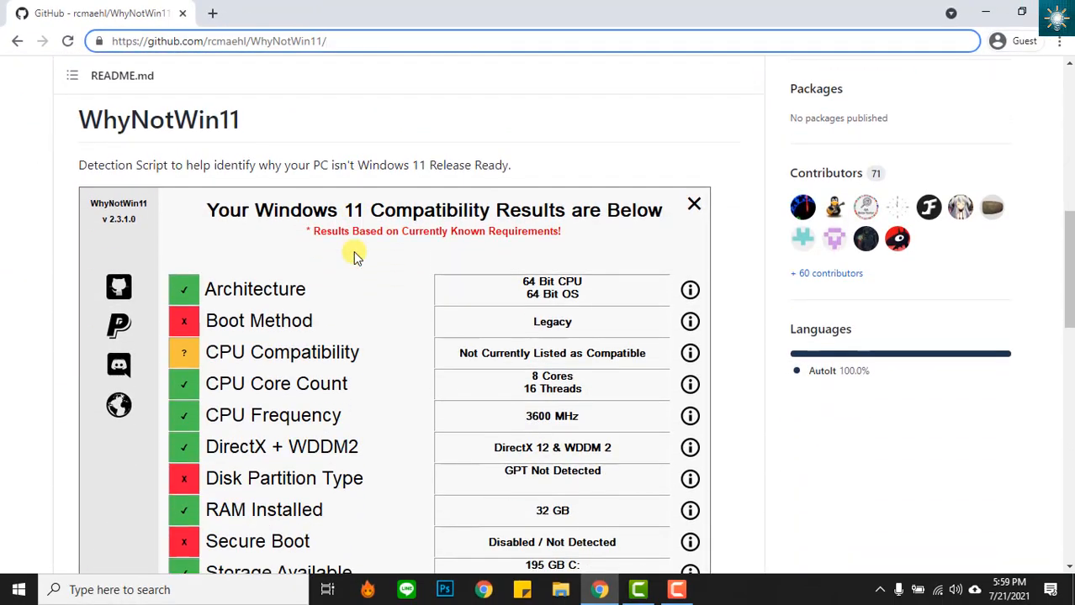
{"action": "scroll", "scroll_direction": "down", "scroll_amount": 3}
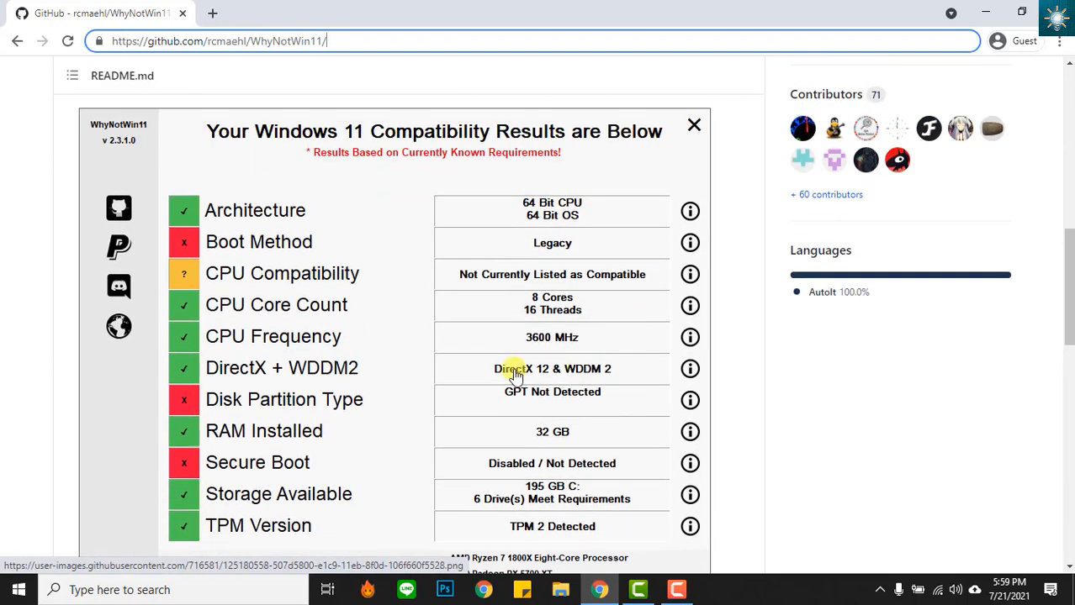
{"action": "scroll", "scroll_direction": "down", "scroll_amount": 3}
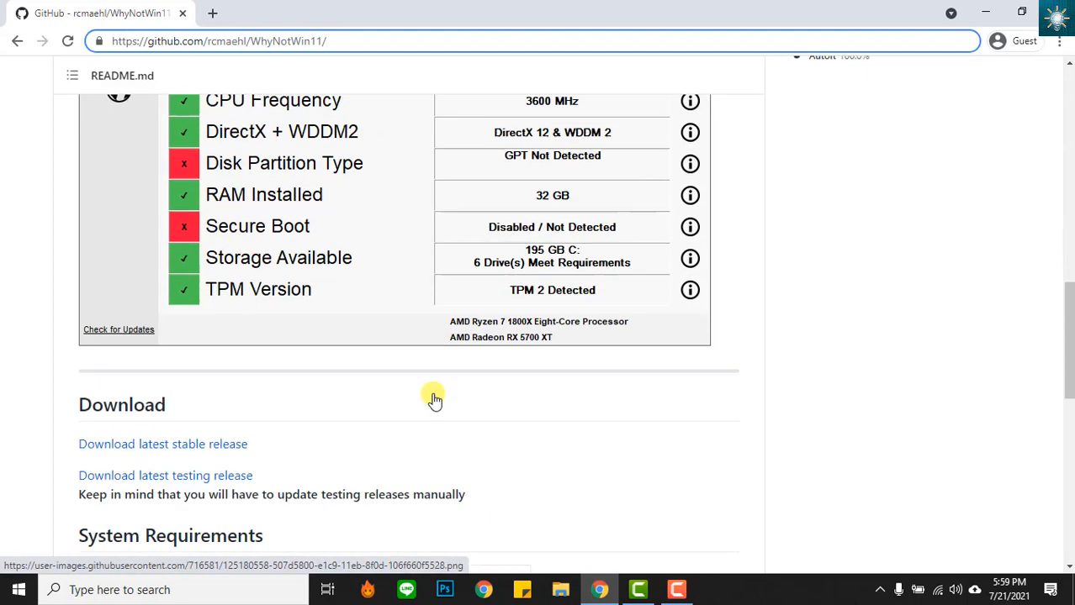
{"action": "scroll", "scroll_direction": "down", "scroll_amount": 3}
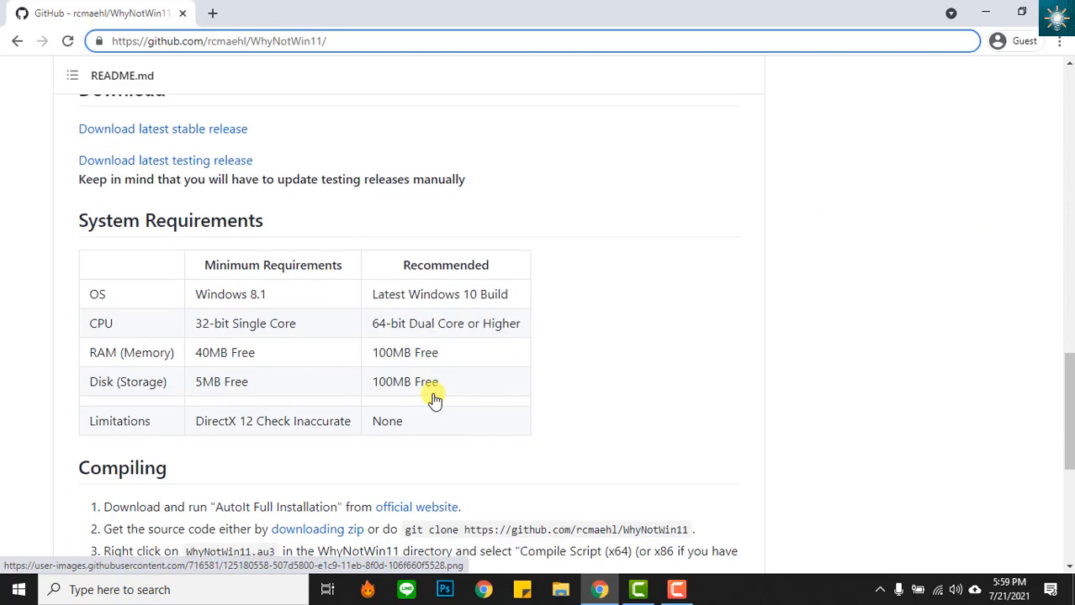
{"action": "scroll", "scroll_direction": "down", "scroll_amount": 3}
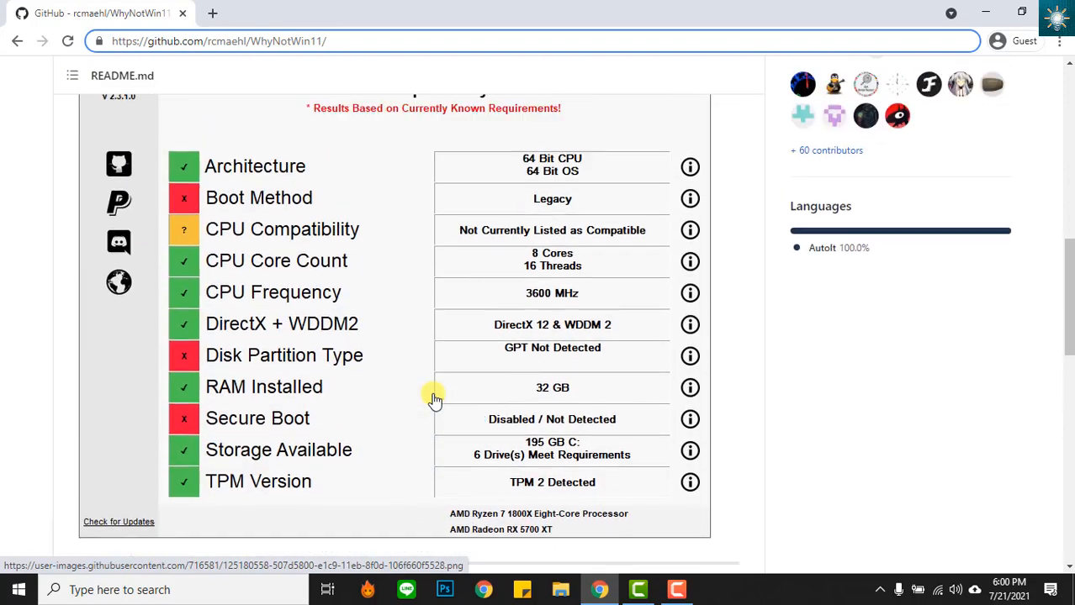
{"action": "scroll", "scroll_direction": "up", "scroll_amount": 3}
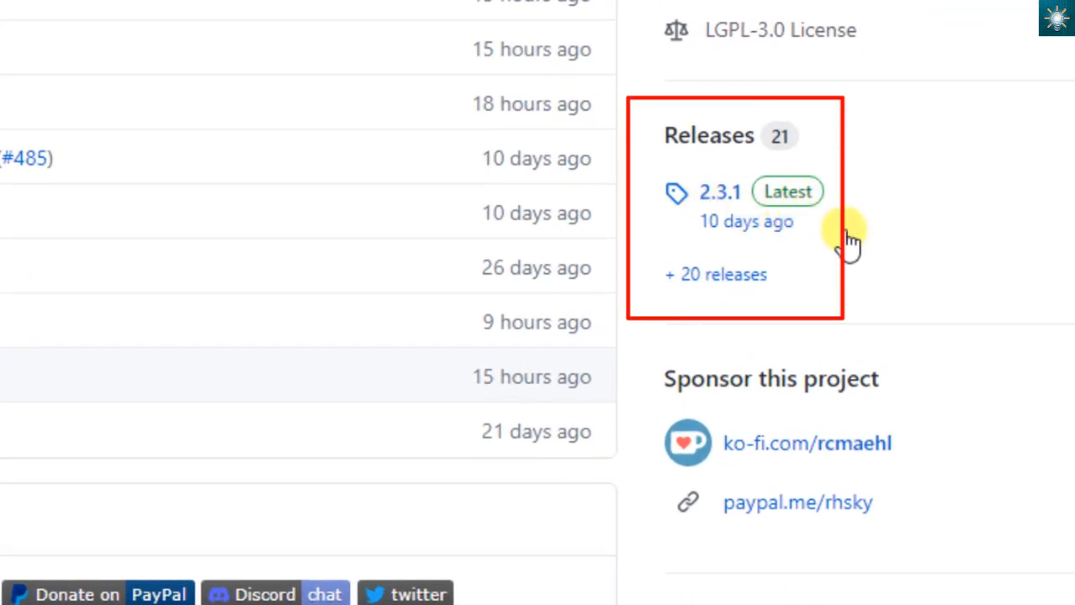
{"action": "mouse_move", "coordinate": [693, 306]}
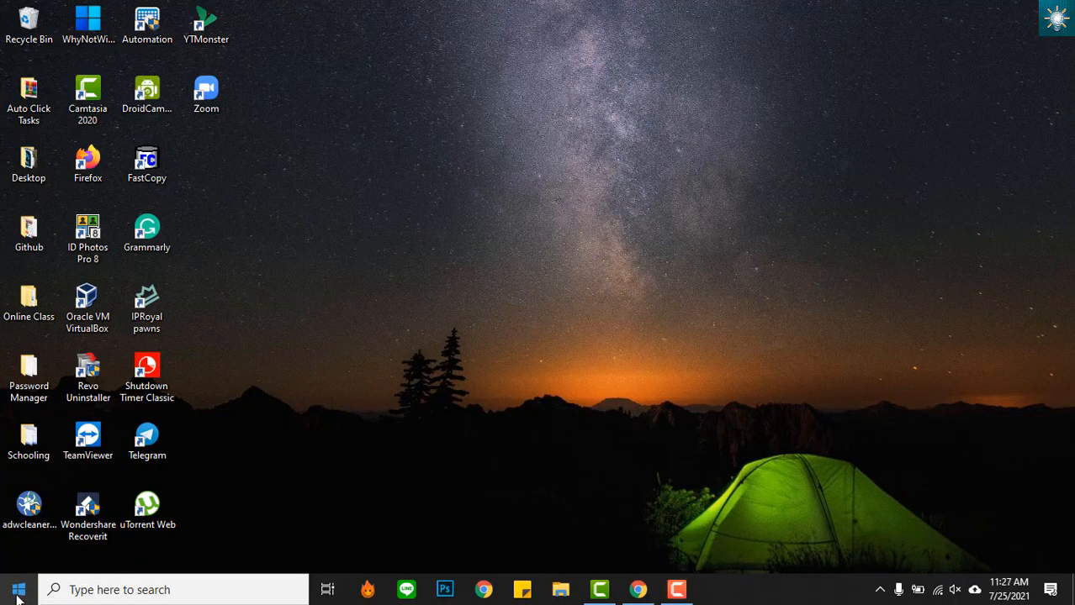
{"action": "right_click", "coordinate": [18, 588]}
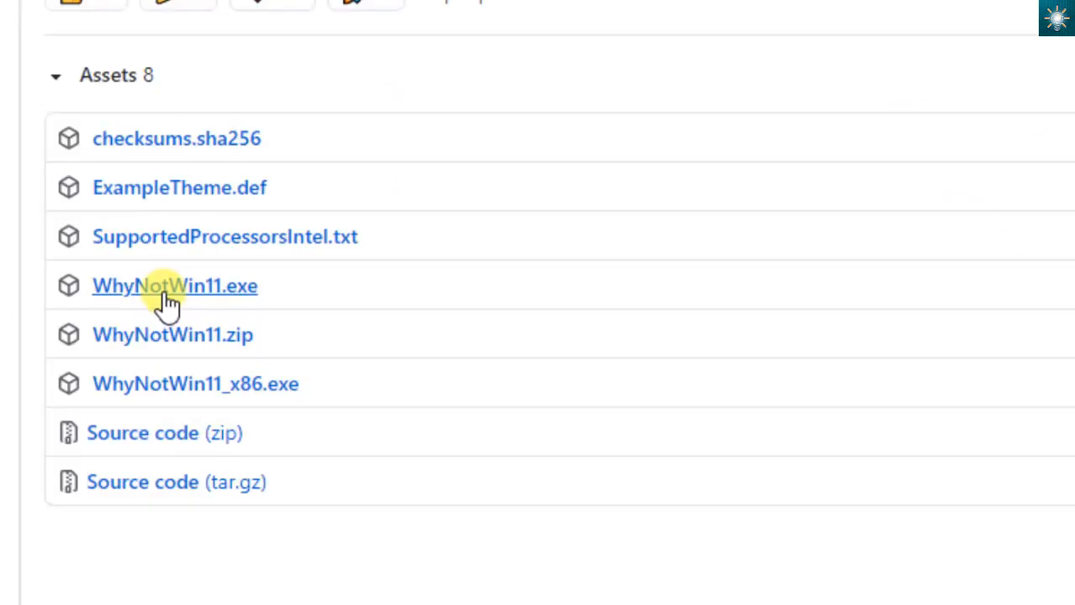
Step: Download WhyNotWin11.exe from the latest release's Assets list
{"action": "scroll", "scroll_direction": "down", "scroll_amount": 3}
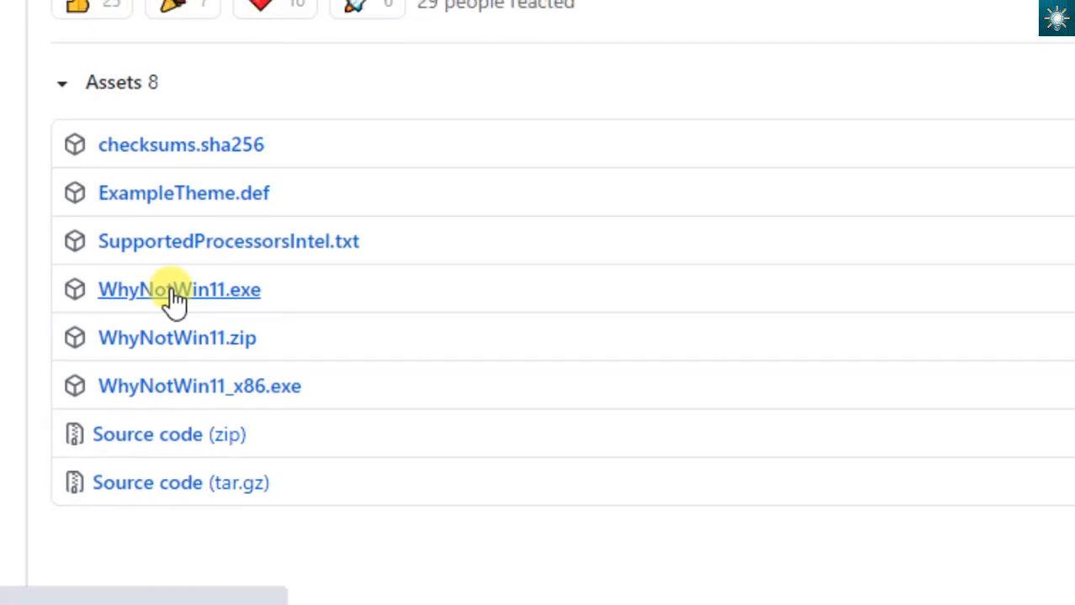
{"action": "left_click", "coordinate": [178, 289]}
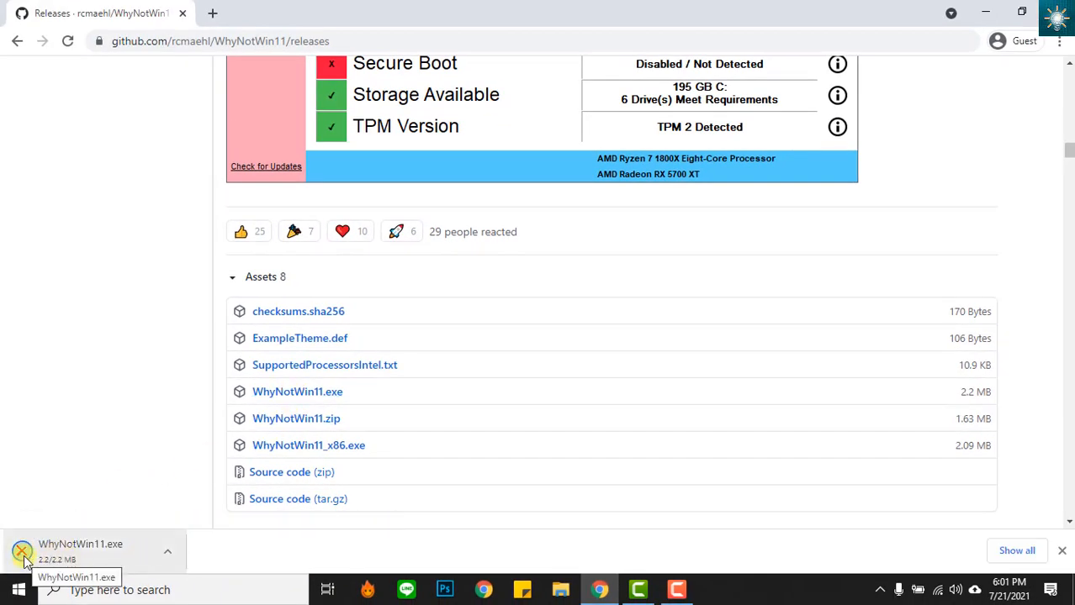
{"action": "mouse_move", "coordinate": [155, 501]}
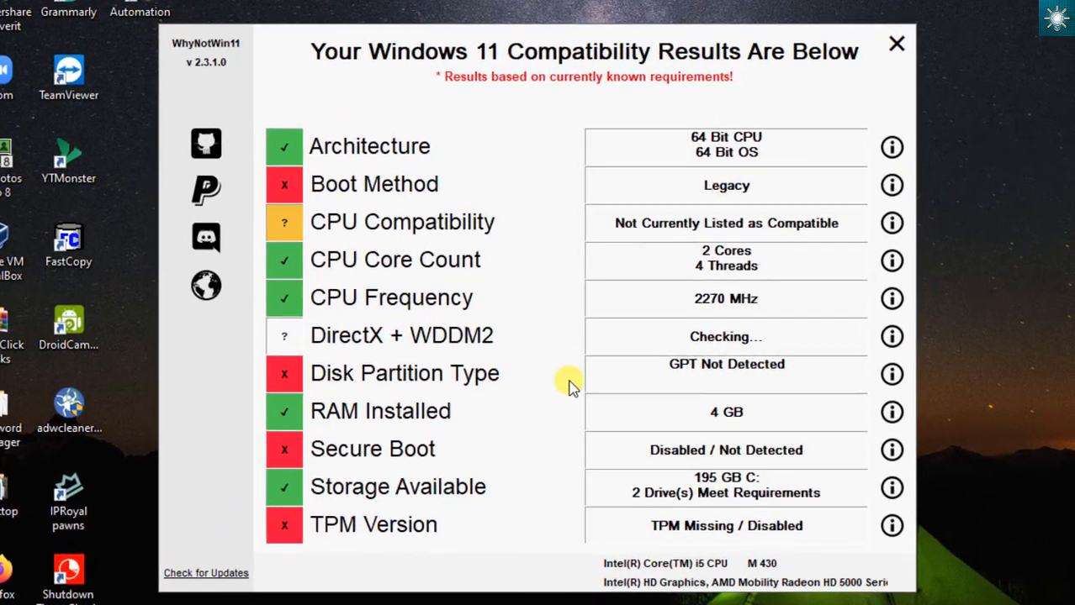
{"action": "mouse_move", "coordinate": [401, 168]}
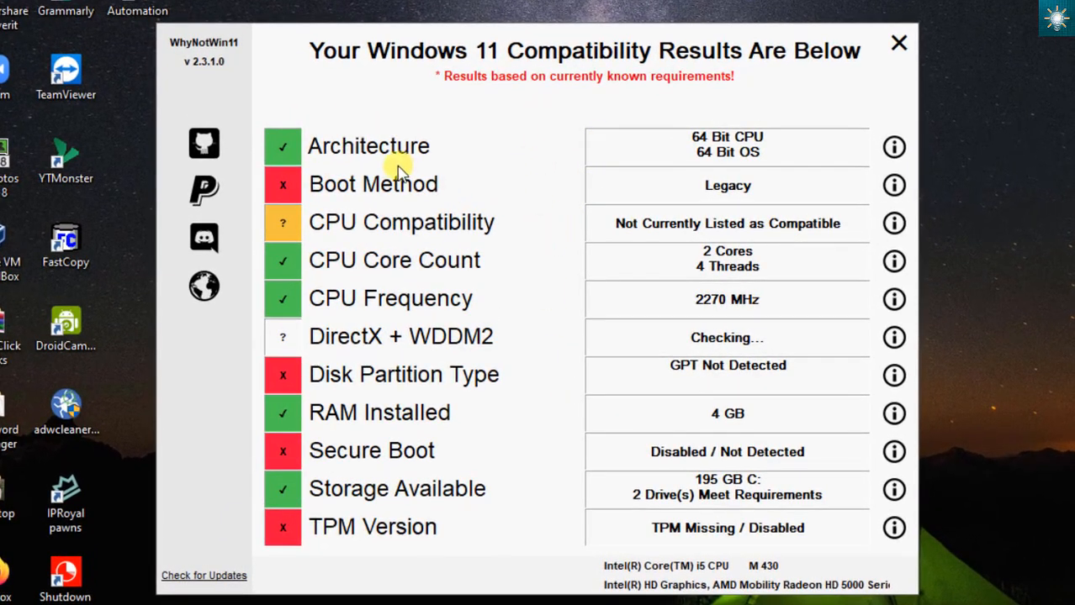
{"action": "mouse_move", "coordinate": [512, 133]}
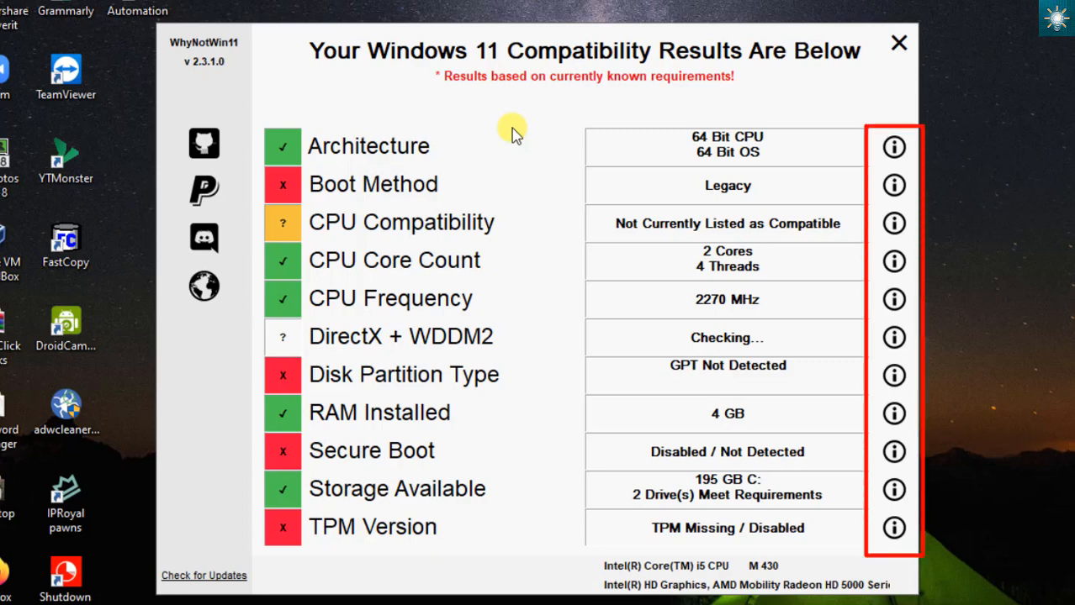
{"action": "mouse_move", "coordinate": [565, 233]}
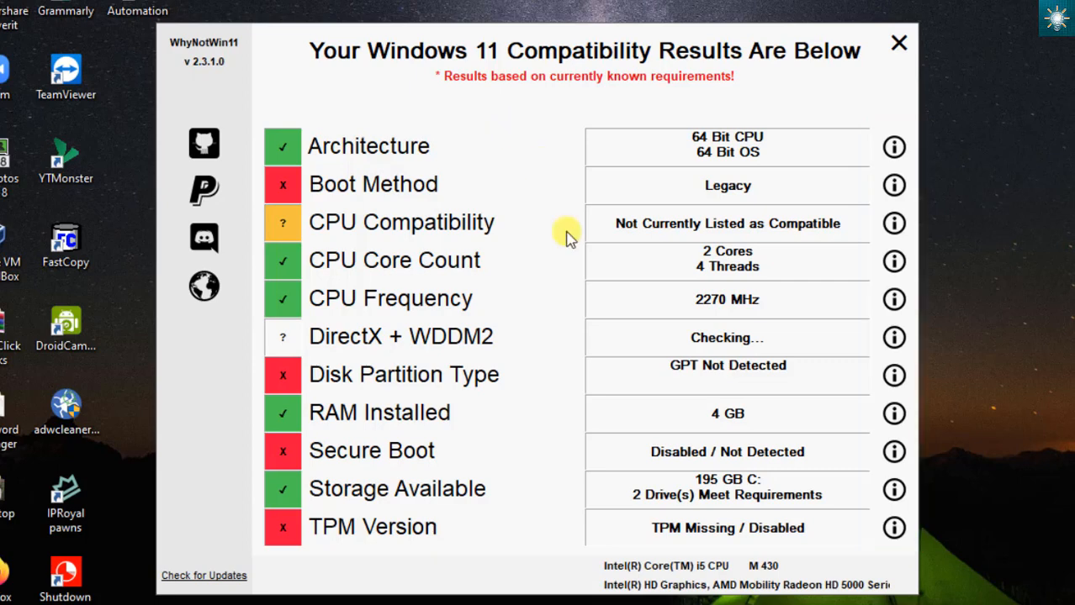
{"action": "mouse_move", "coordinate": [893, 185]}
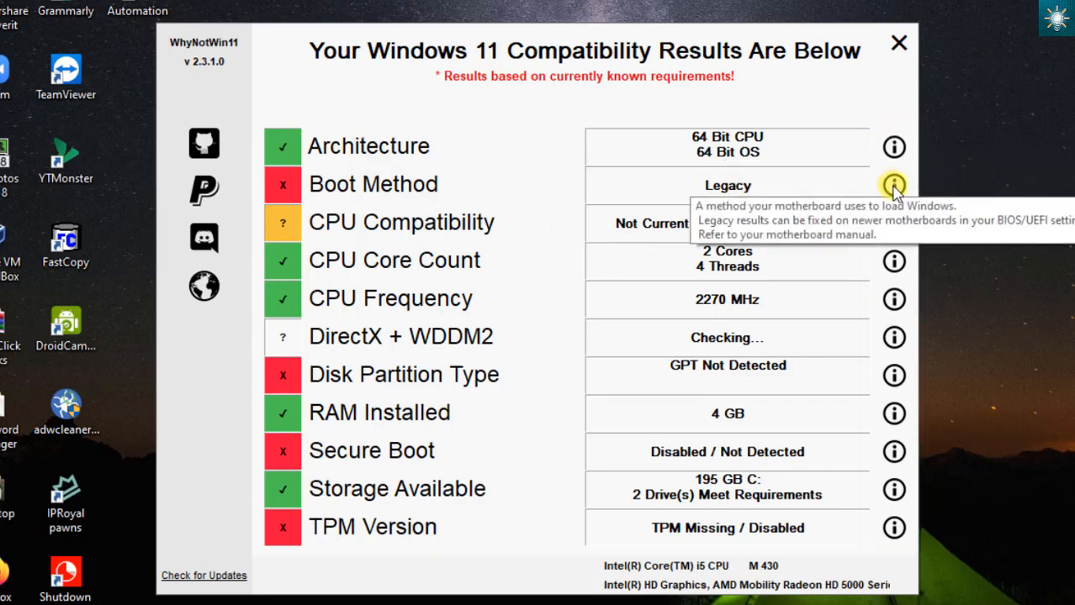
{"action": "mouse_move", "coordinate": [895, 261]}
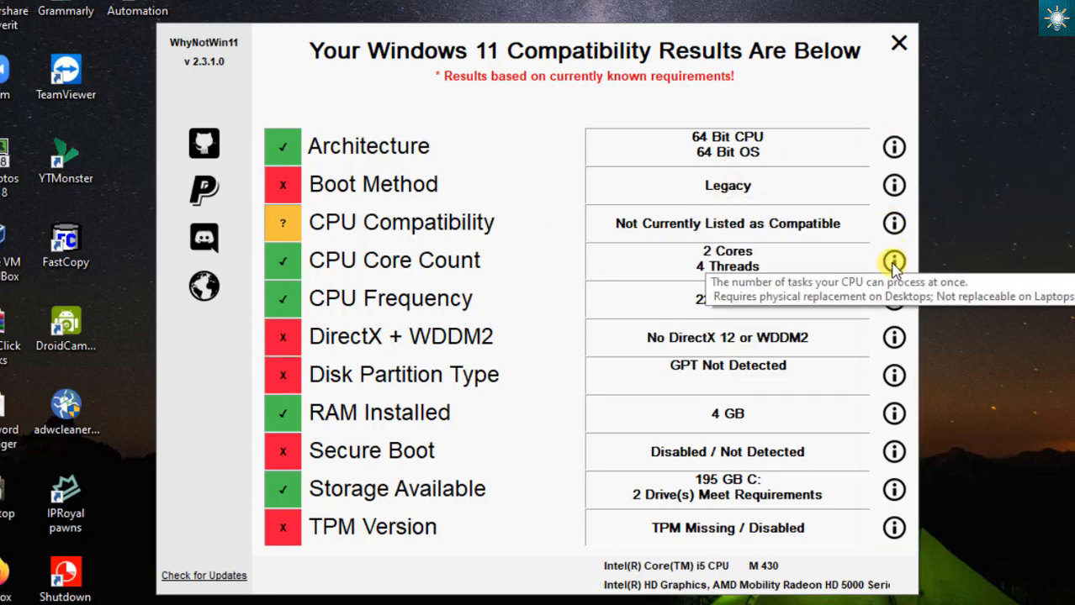
{"action": "mouse_move", "coordinate": [893, 377]}
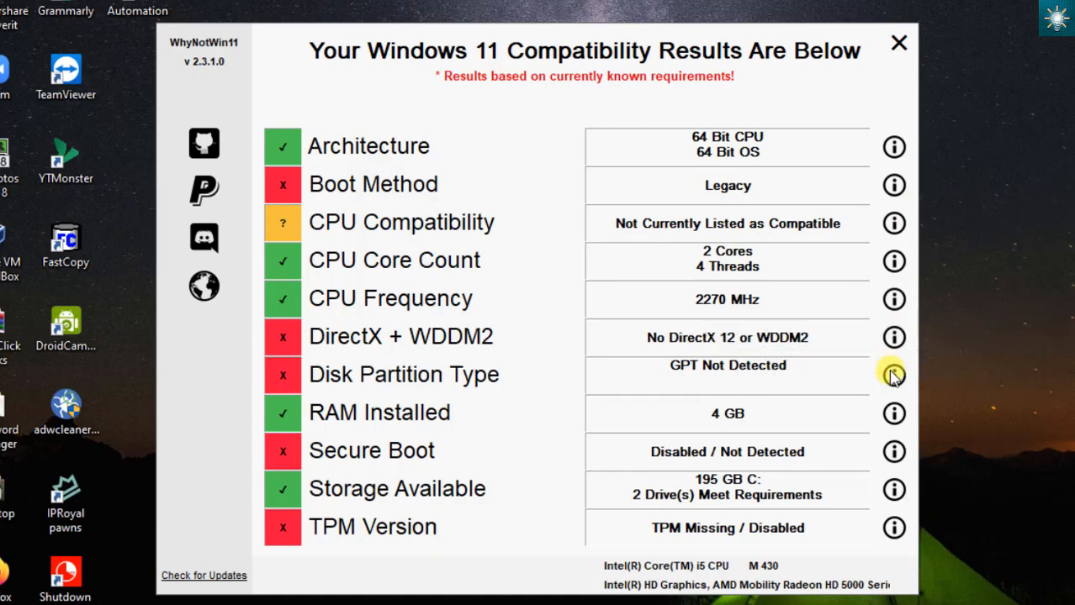
{"action": "mouse_move", "coordinate": [893, 414]}
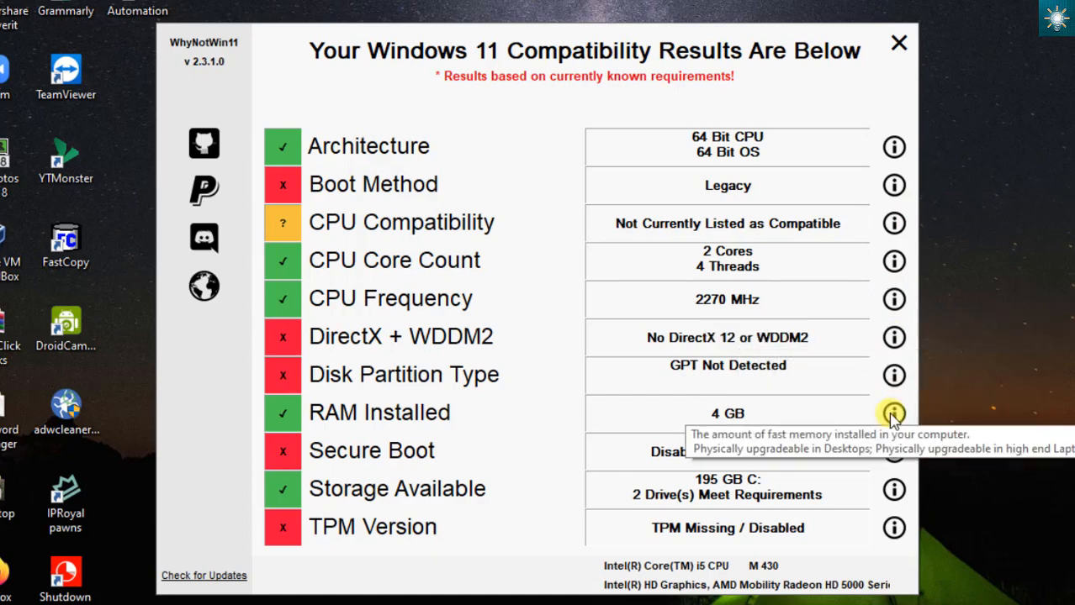
{"action": "mouse_move", "coordinate": [895, 528]}
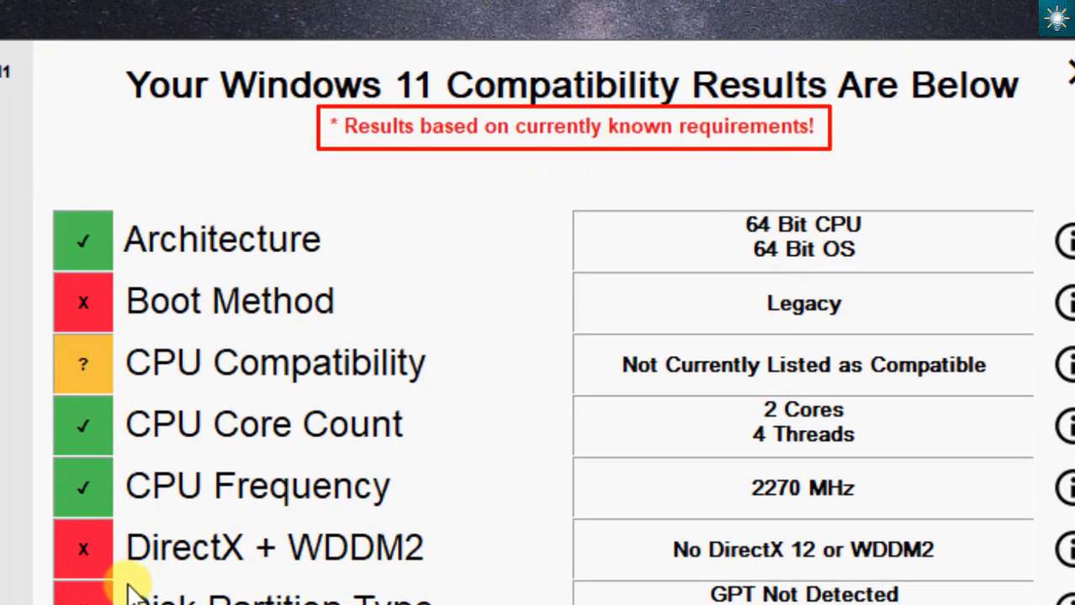
{"action": "mouse_move", "coordinate": [185, 151]}
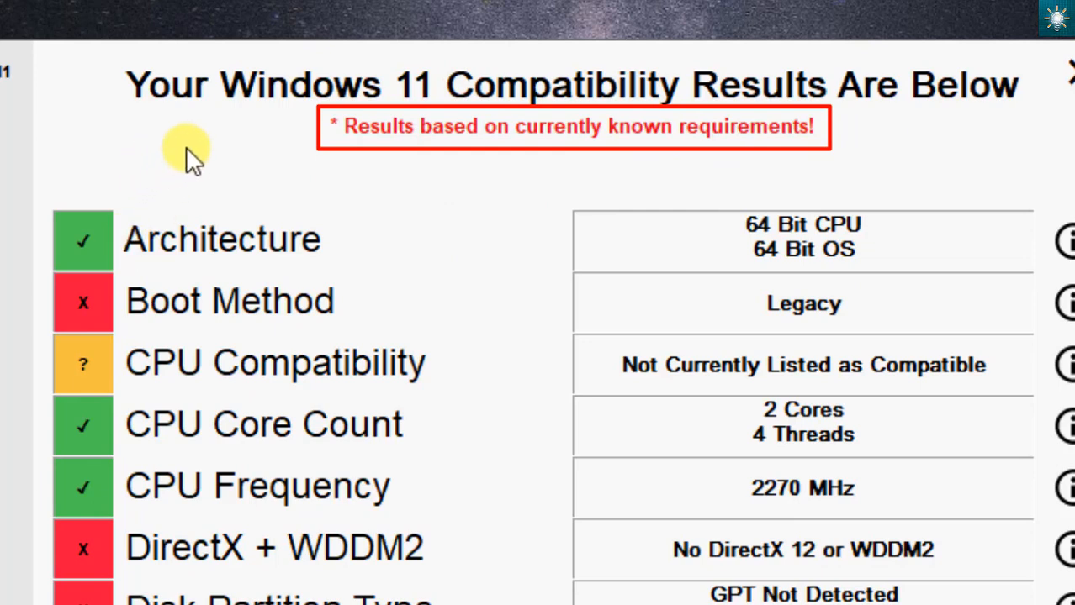
{"action": "mouse_move", "coordinate": [266, 138]}
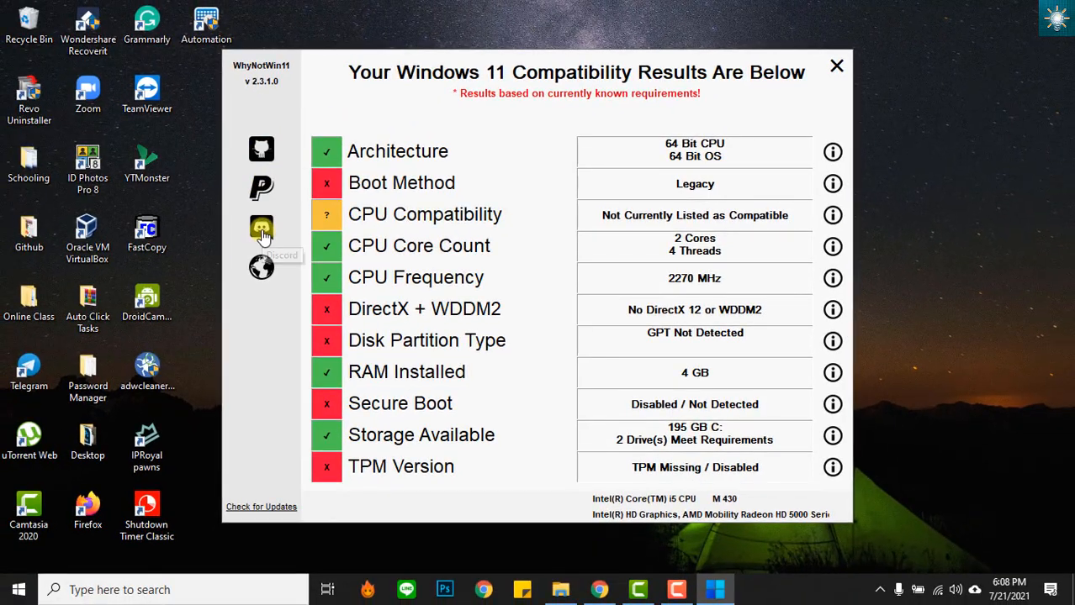
{"action": "mouse_move", "coordinate": [553, 116]}
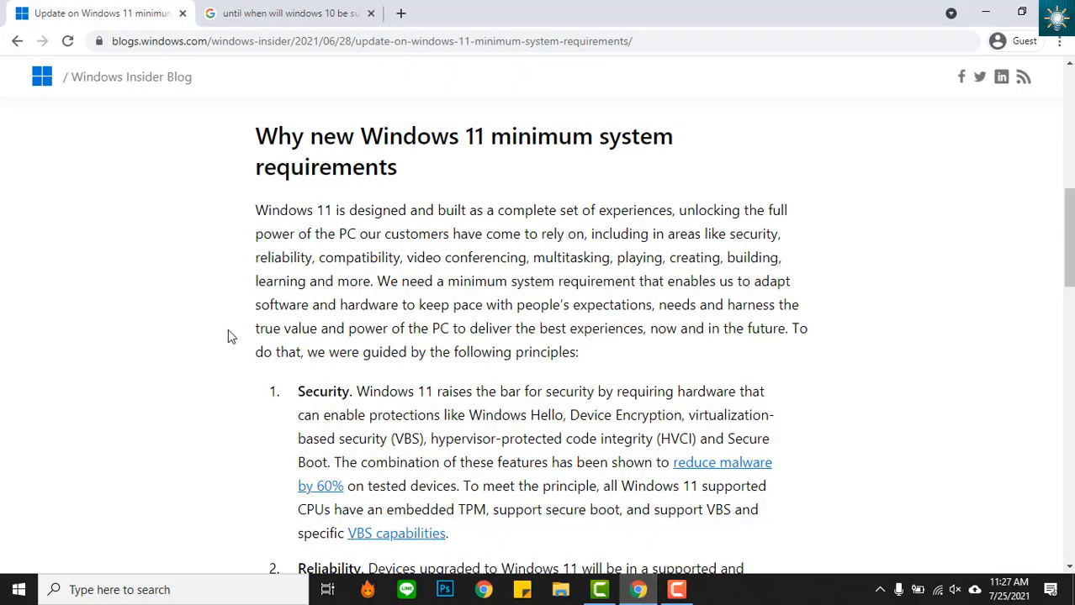
Step: Scroll through the Windows Insider Blog post's minimum system requirements section
{"action": "scroll", "scroll_direction": "down", "scroll_amount": 3}
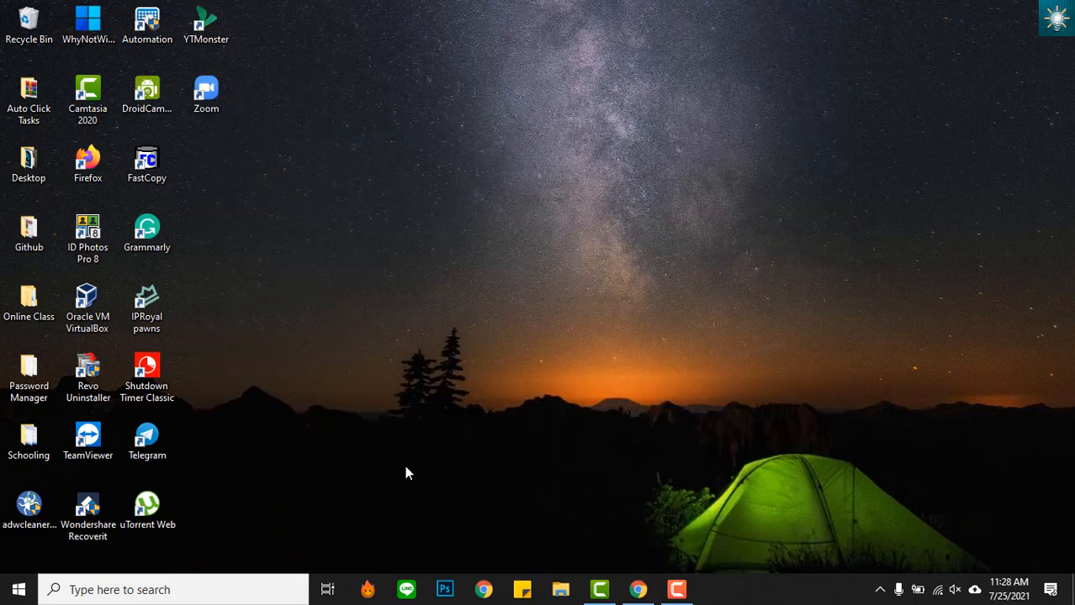
{"action": "double_click", "coordinate": [88, 17]}
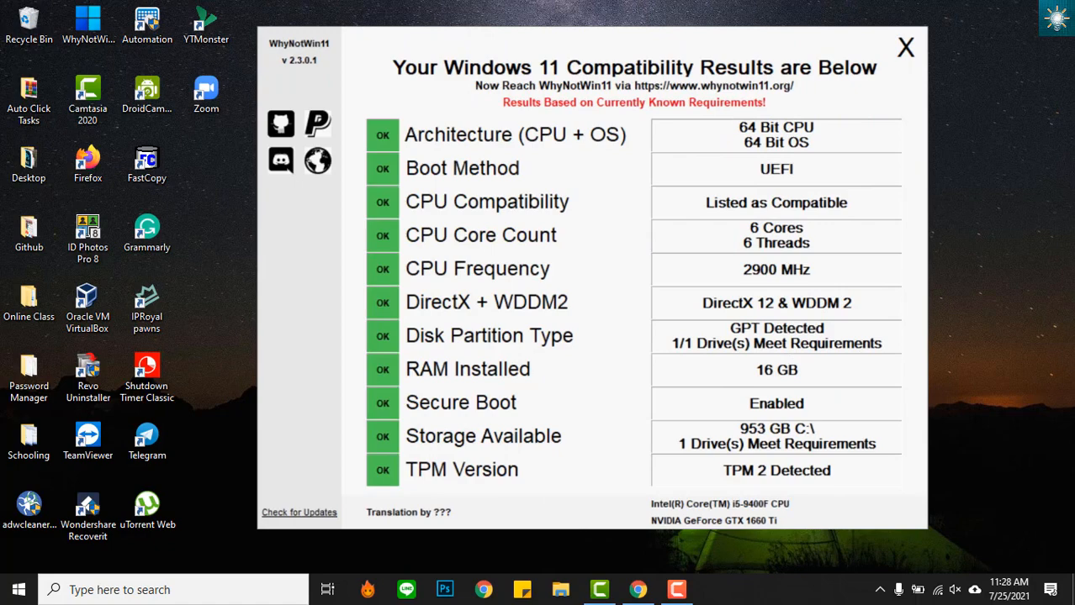
{"action": "left_click", "coordinate": [905, 47]}
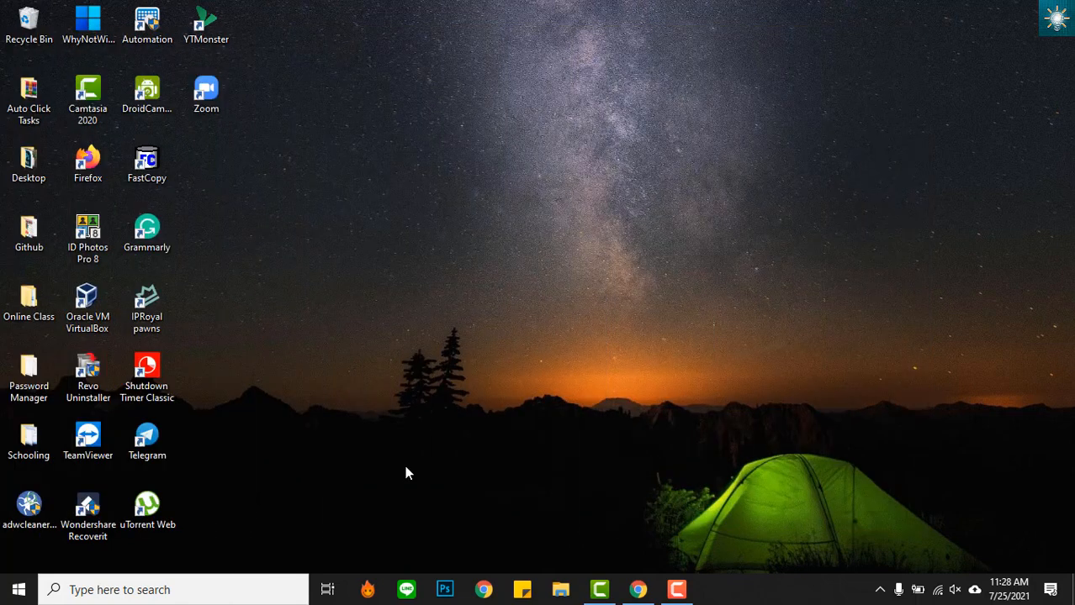